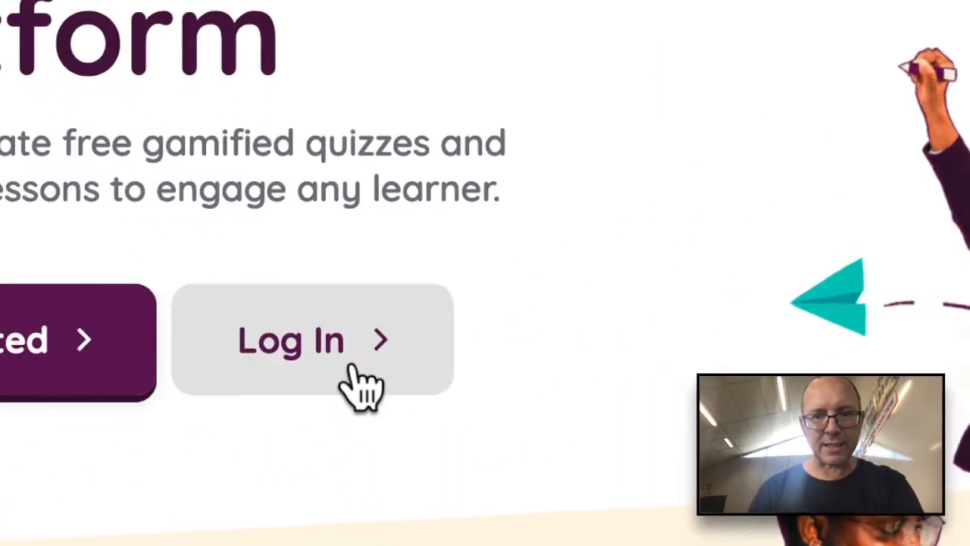
- Log in to Quizizz and scroll the home dashboard showing recent activity
click(313, 339)
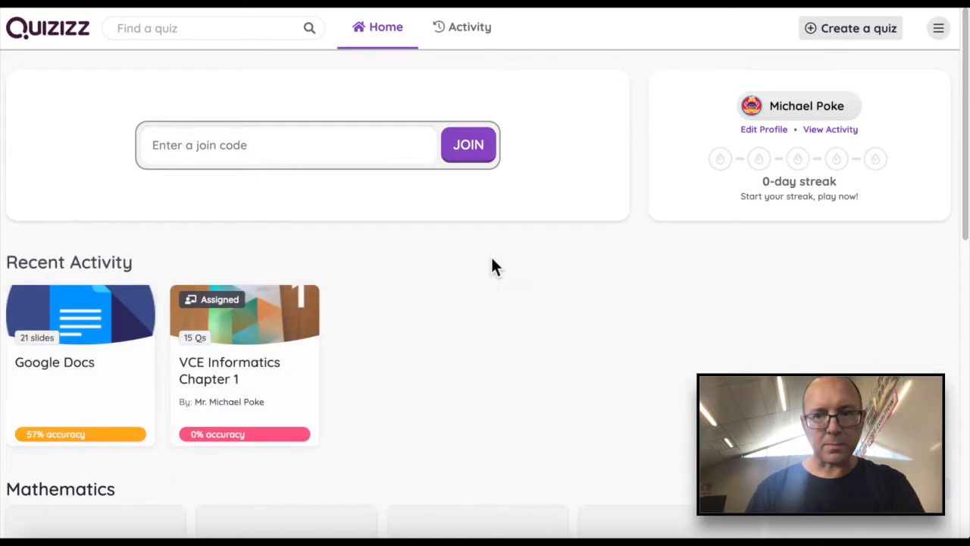
scroll(down, 3)
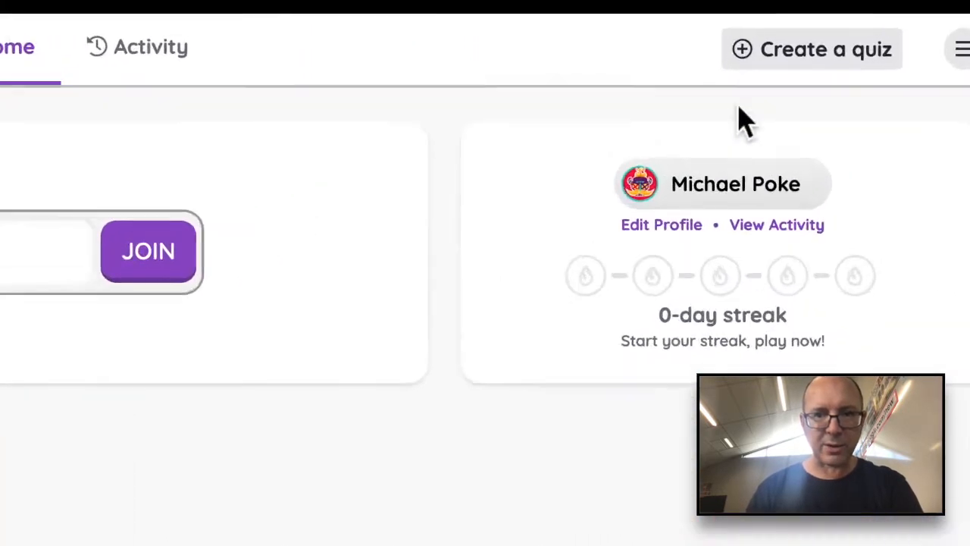
- Create a quiz named 'Basic Computing' under the Computers subject
click(811, 48)
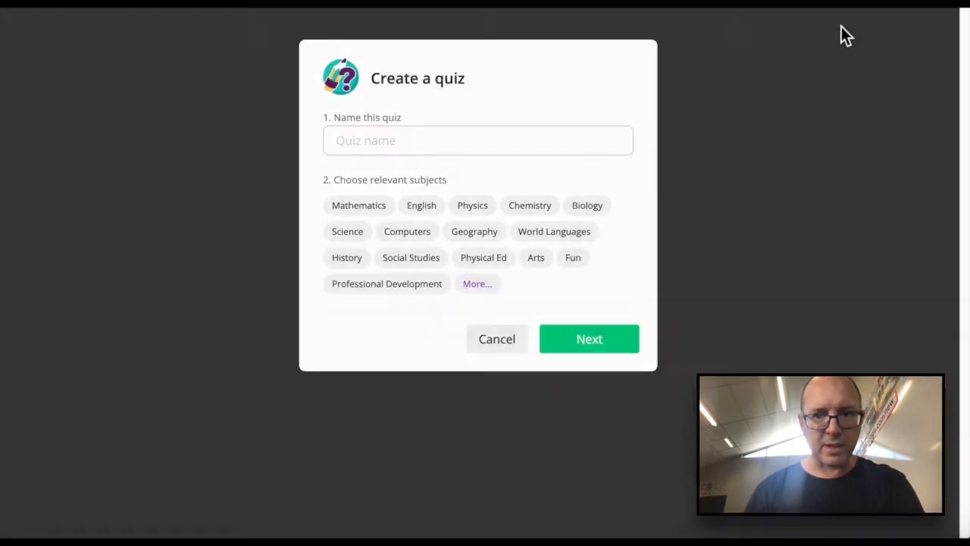
click(407, 228)
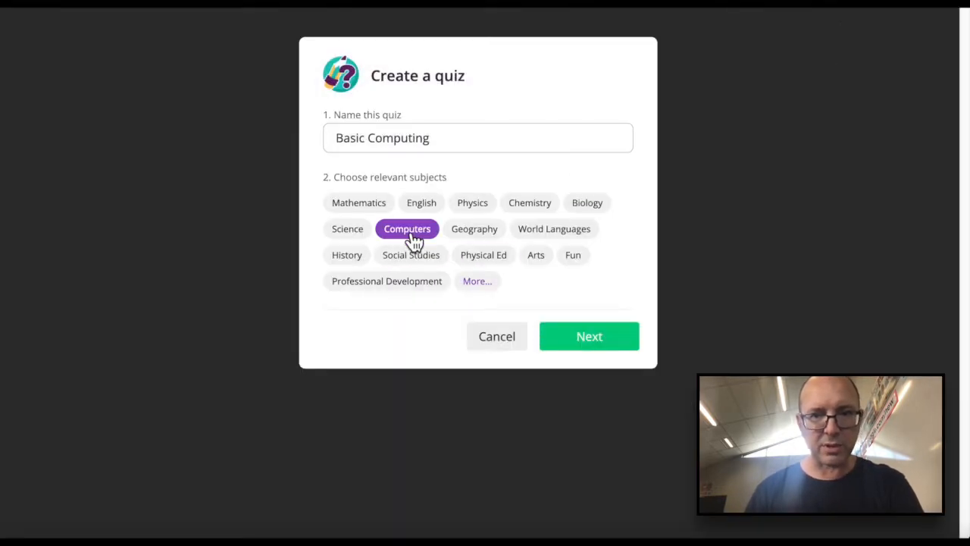
click(589, 335)
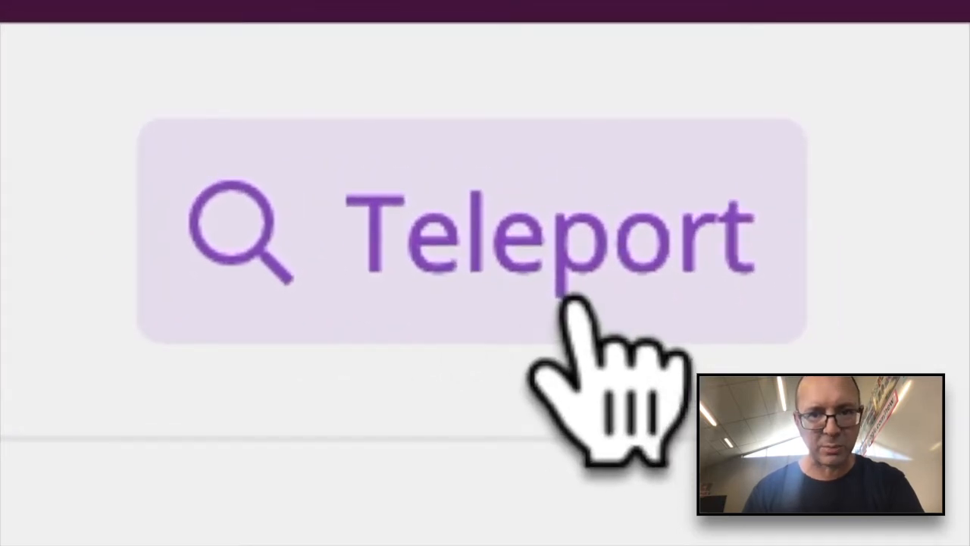
- Search public Computing quizzes with Teleport and preview one to import its questions
click(470, 231)
text(Computing)
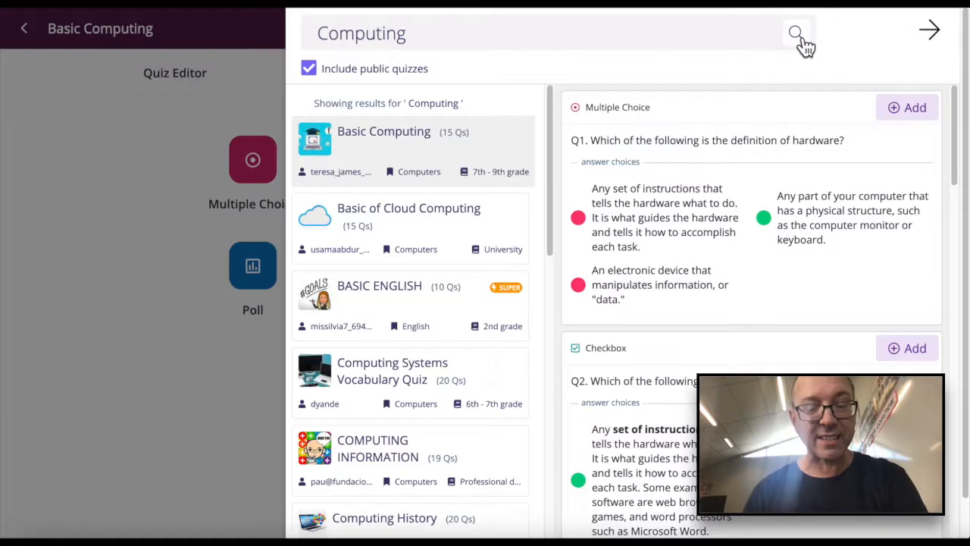
click(796, 32)
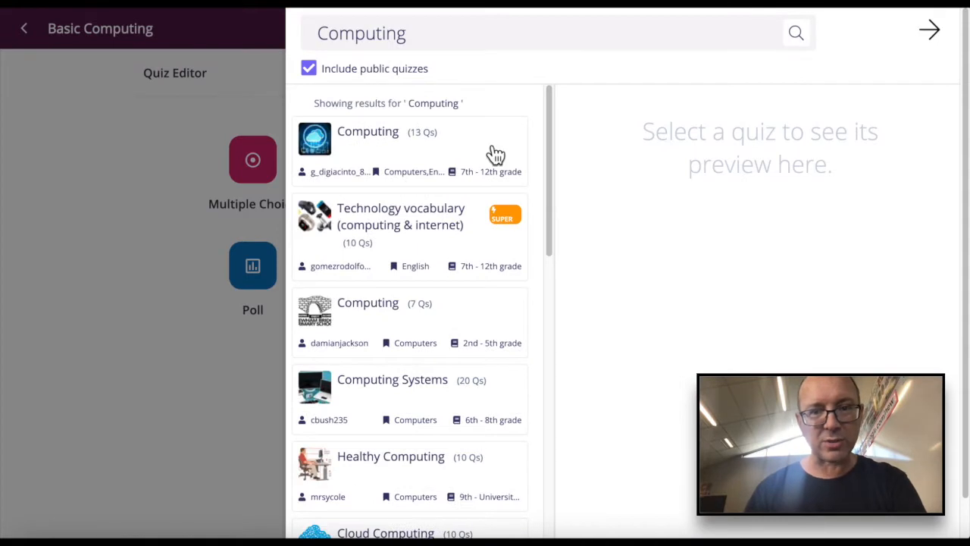
click(367, 131)
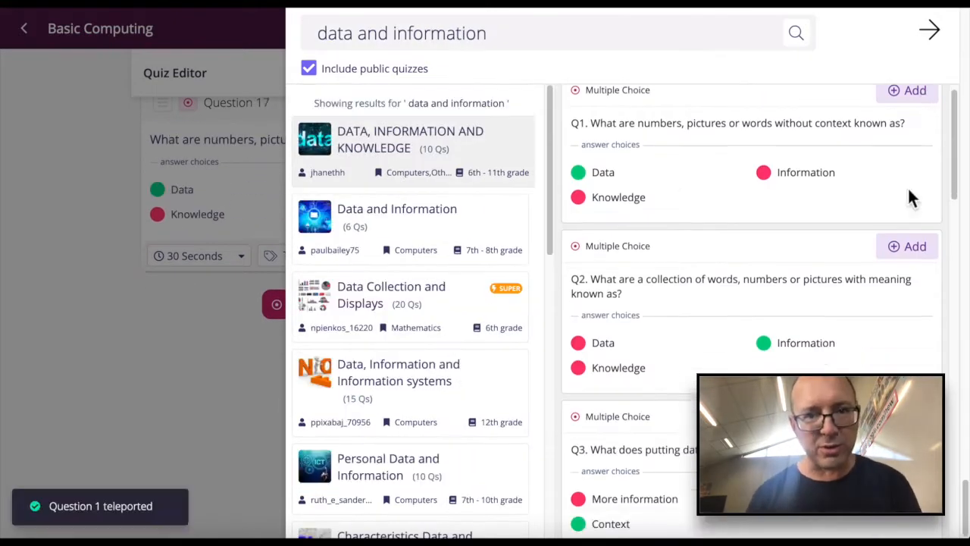
scroll(down, 3)
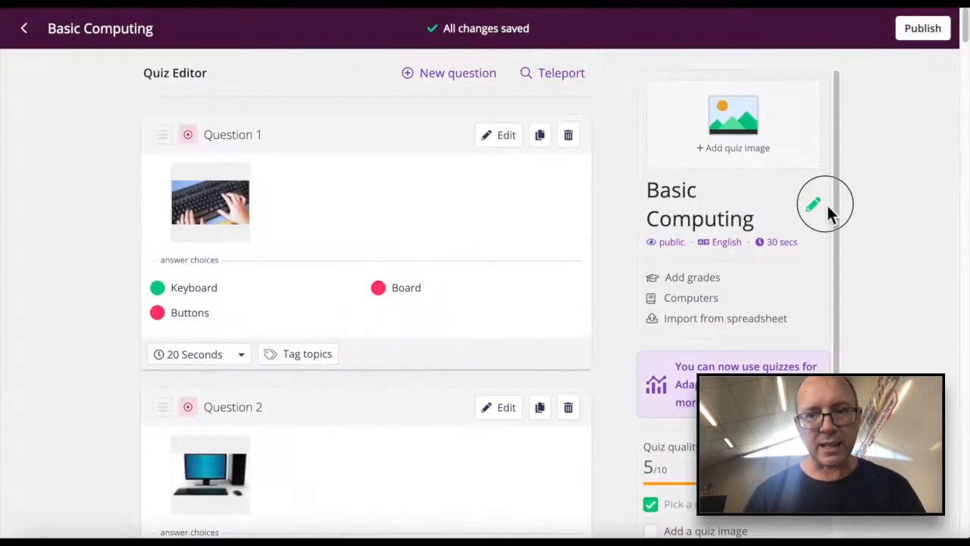
- Rename the quiz 'Computing: From Basic to Advanced' and open question 14
click(812, 204)
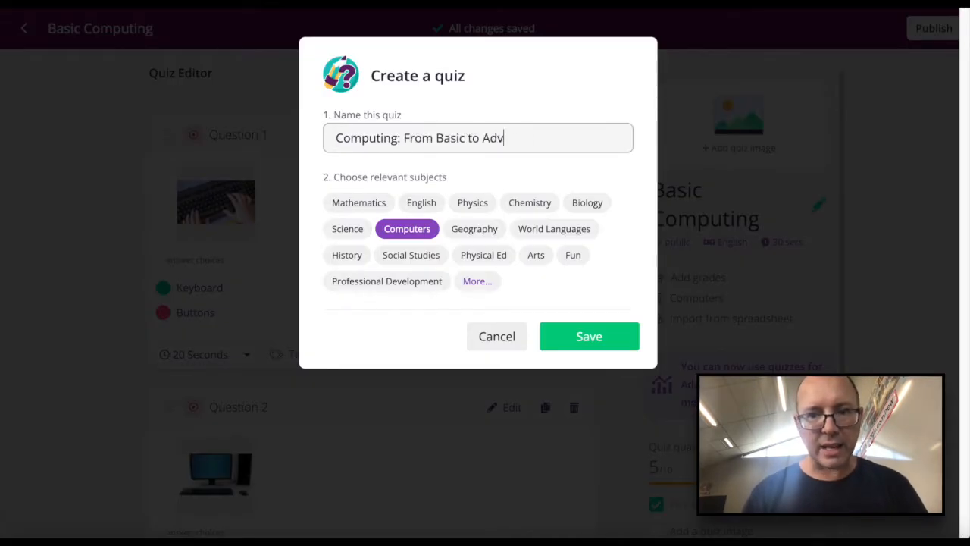
click(589, 336)
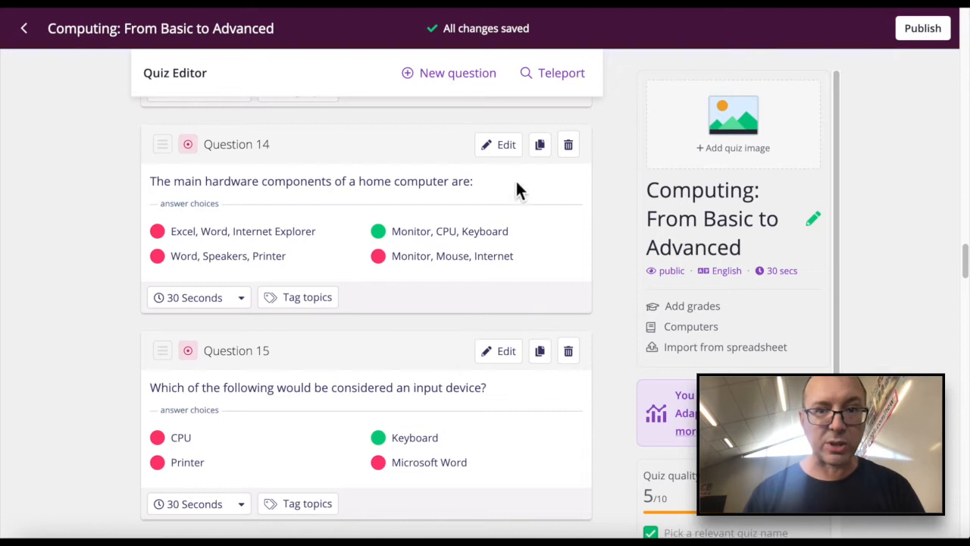
click(498, 144)
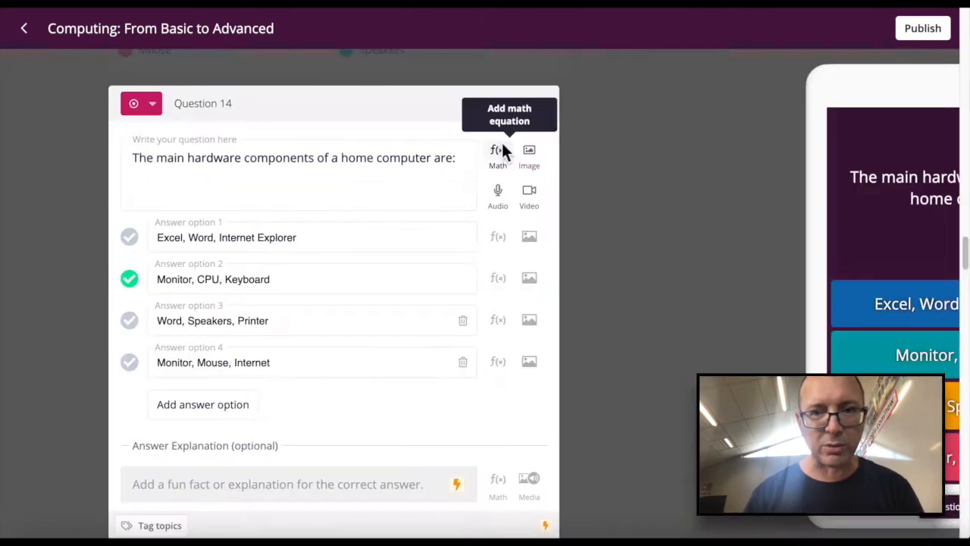
- Change an answer option to 'Google Chrome' and insert a hardware image via URL
text(Google C)
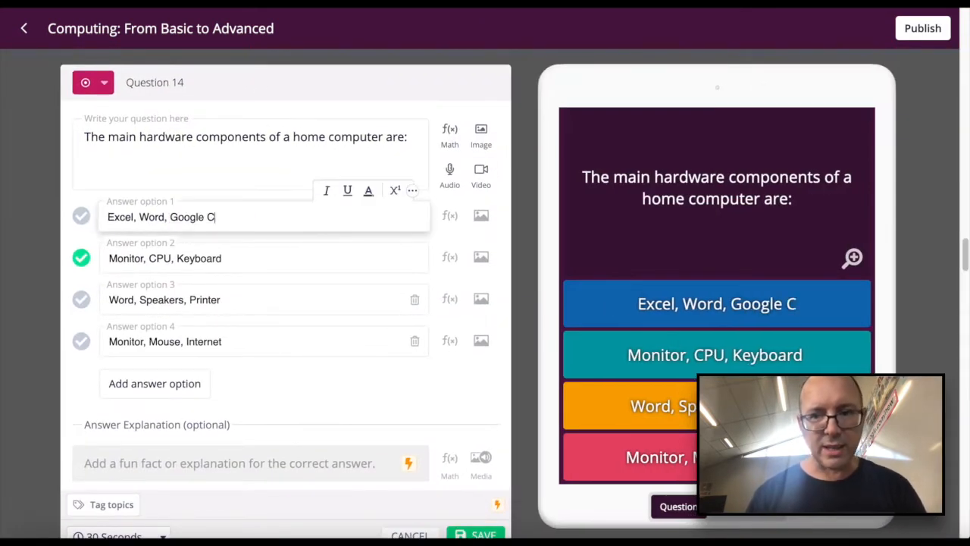
text(hrome)
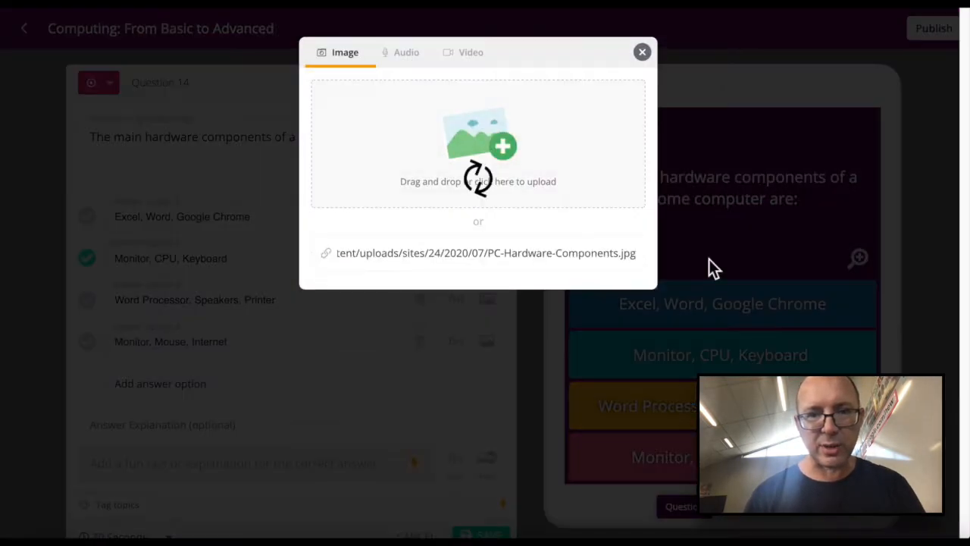
click(641, 52)
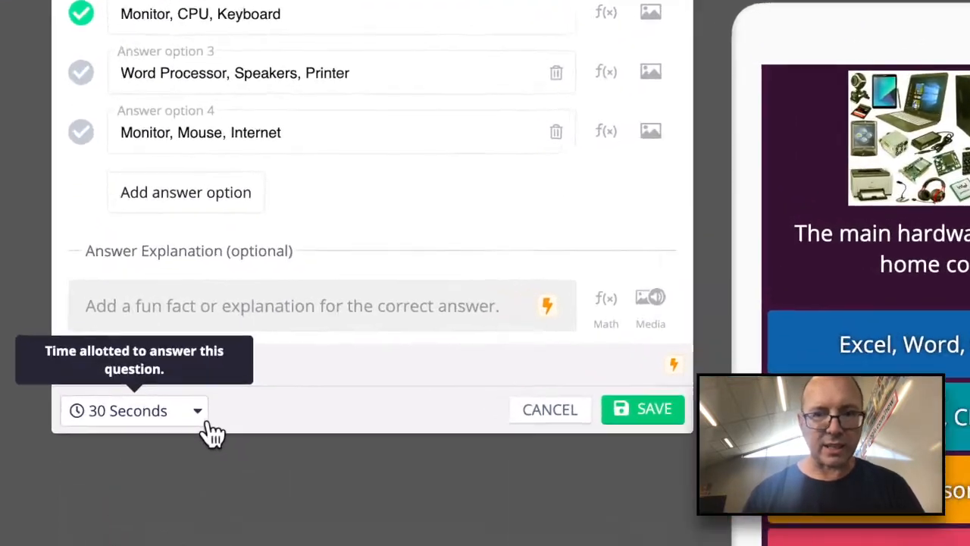
- Set question 14's time limit to 10 seconds and save it
click(135, 410)
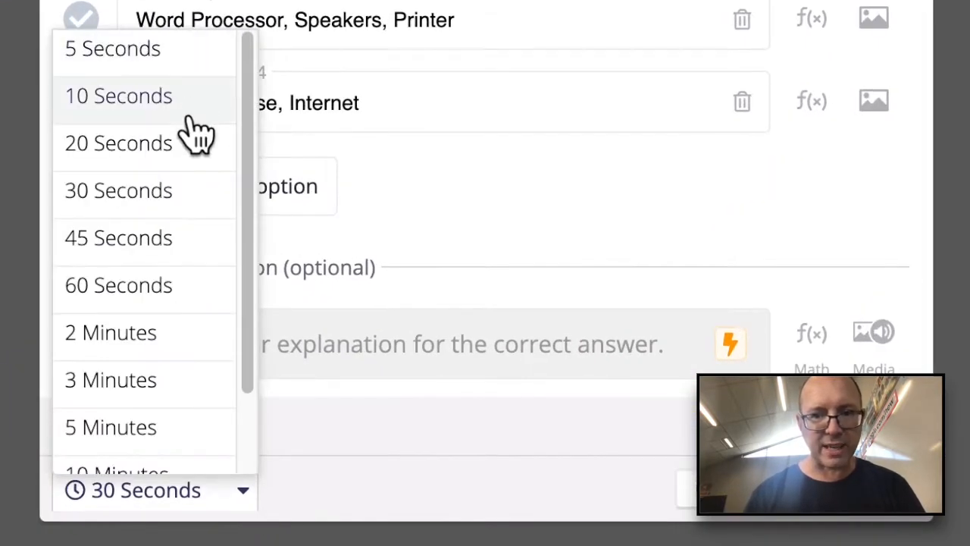
click(118, 95)
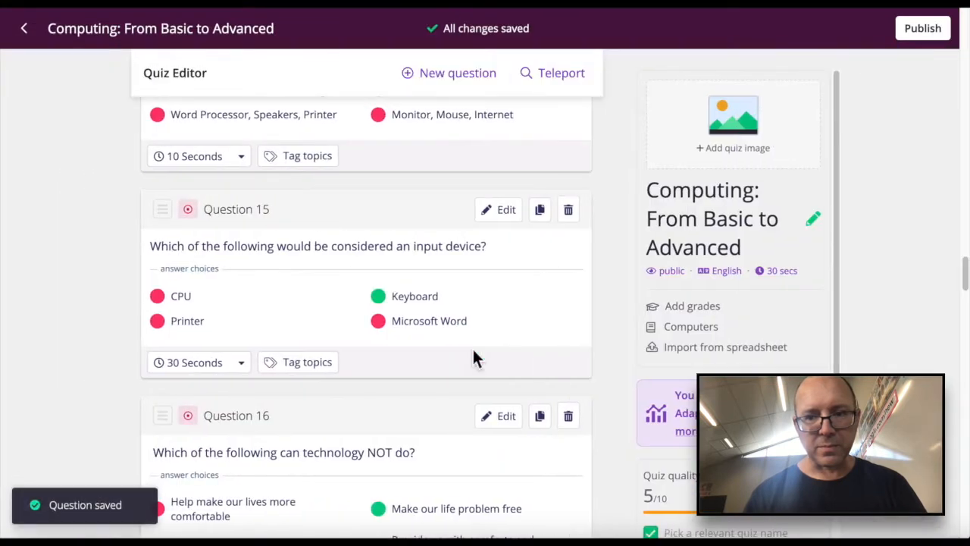
click(395, 352)
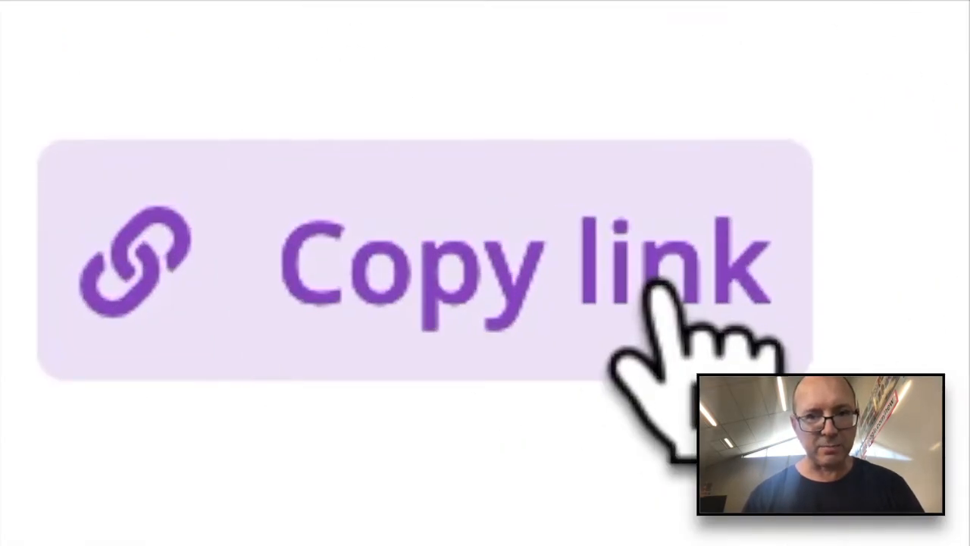
- Copy the quiz's shareable link to launch a game session
click(425, 265)
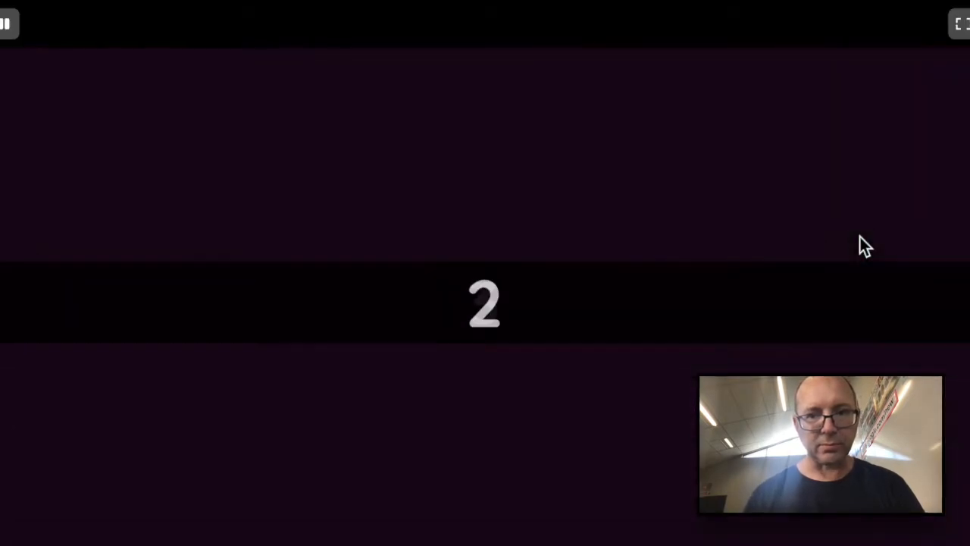
- Answer the brand logo questions, choosing Pepsi and Starbucks
click(113, 360)
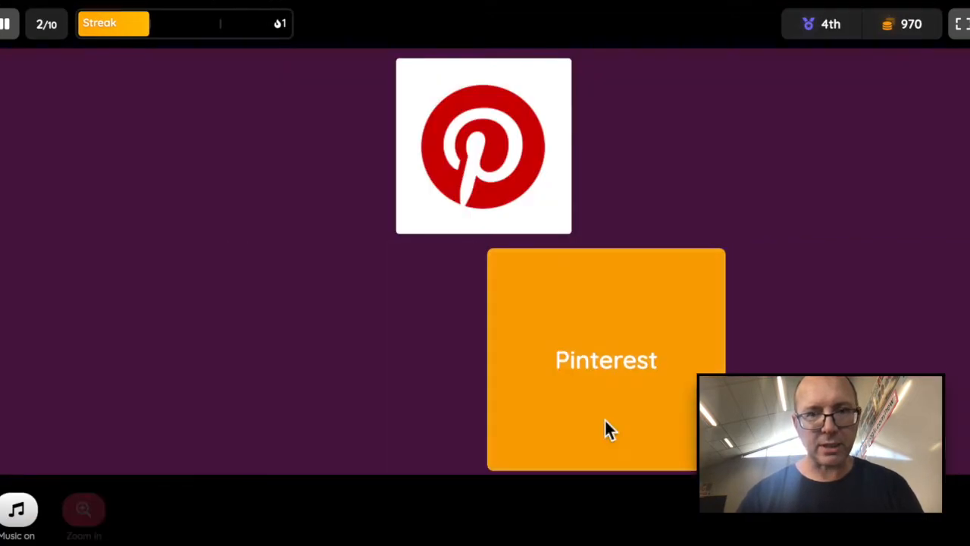
click(606, 359)
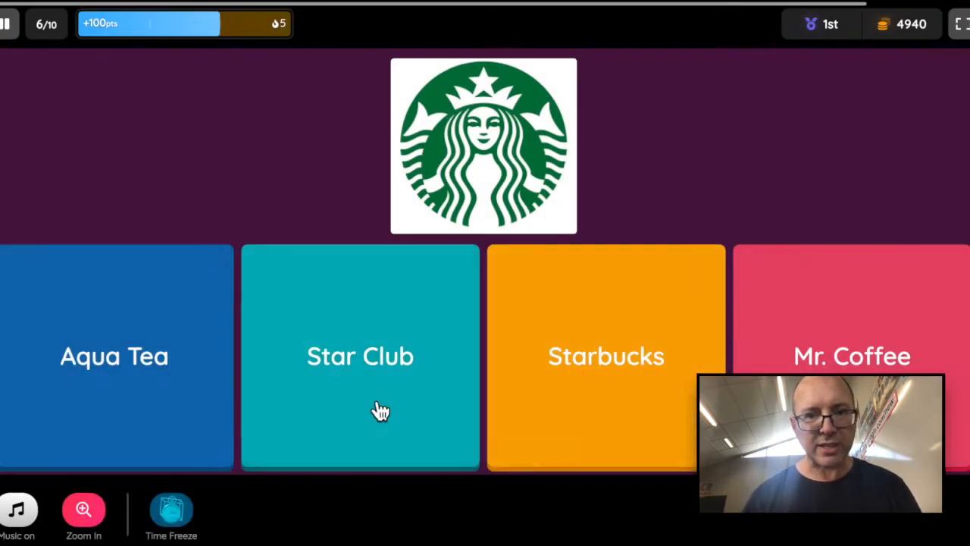
click(605, 356)
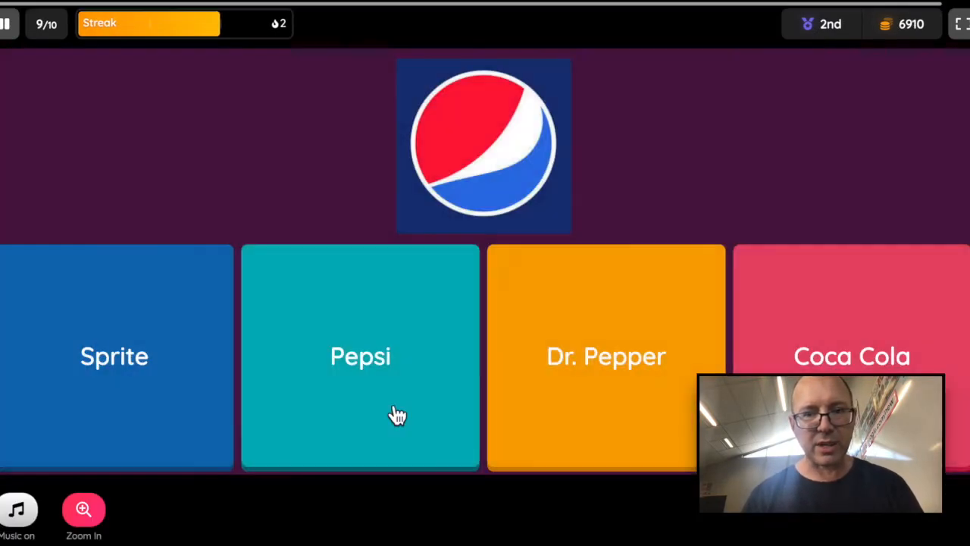
click(360, 356)
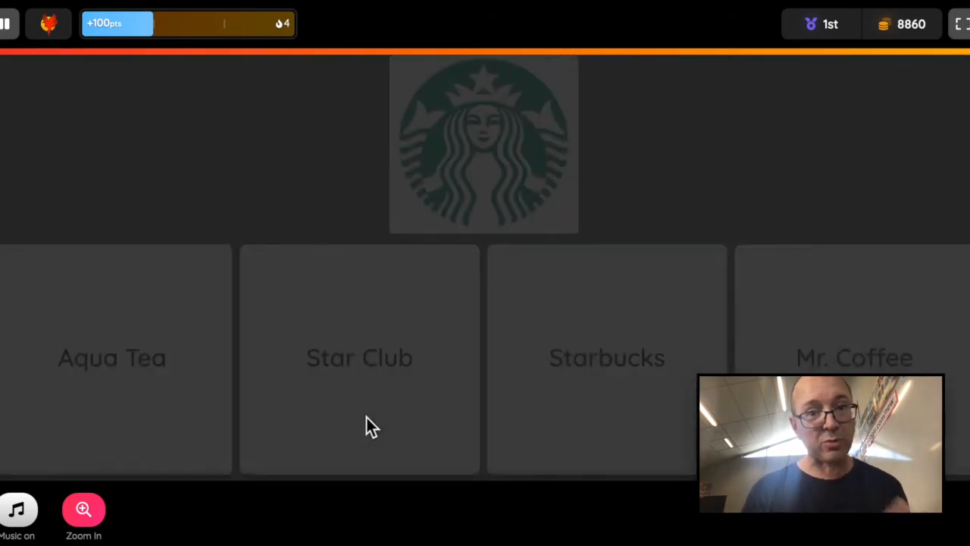
click(607, 357)
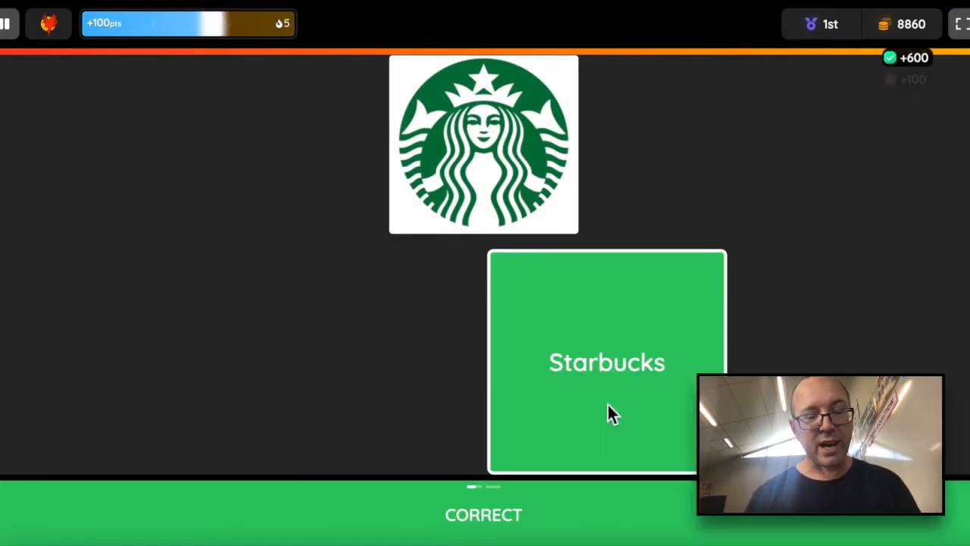